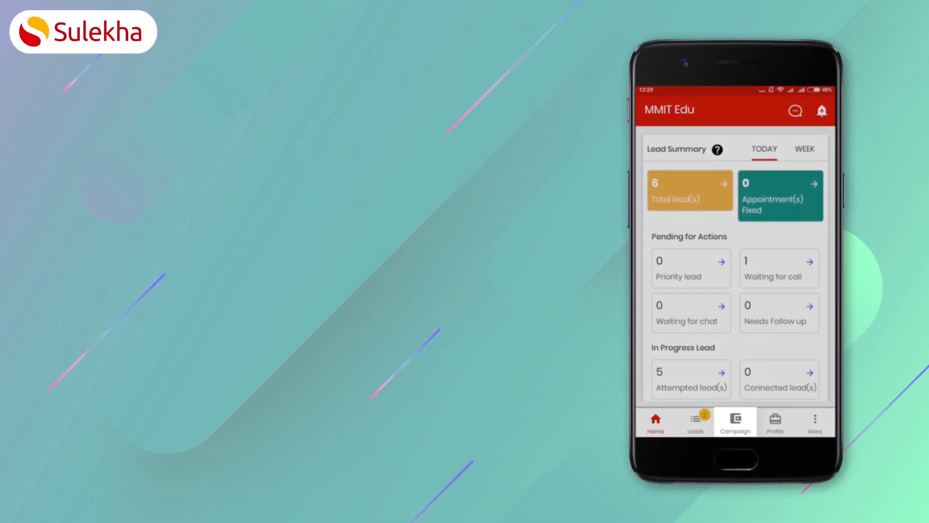
Open the Distance Education campaign's summary from the Campaign tab's list.
left_click(735, 421)
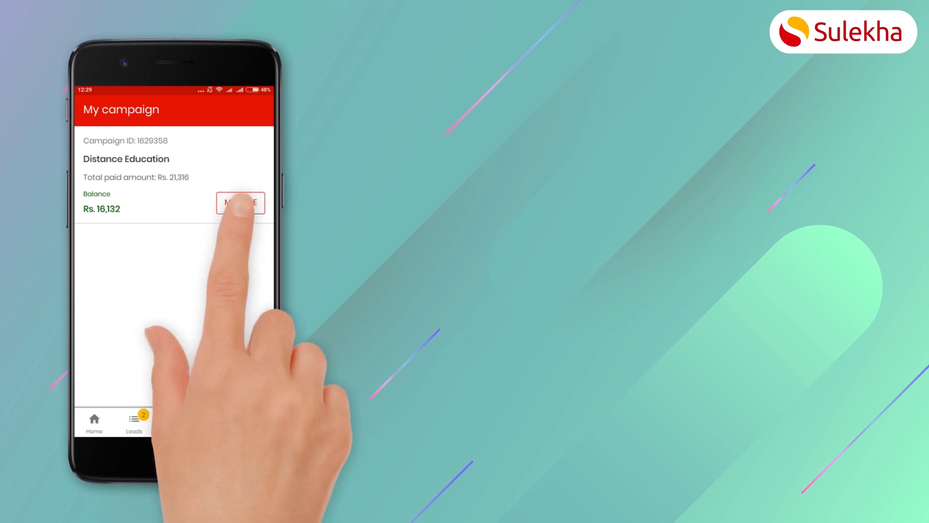
left_click(240, 203)
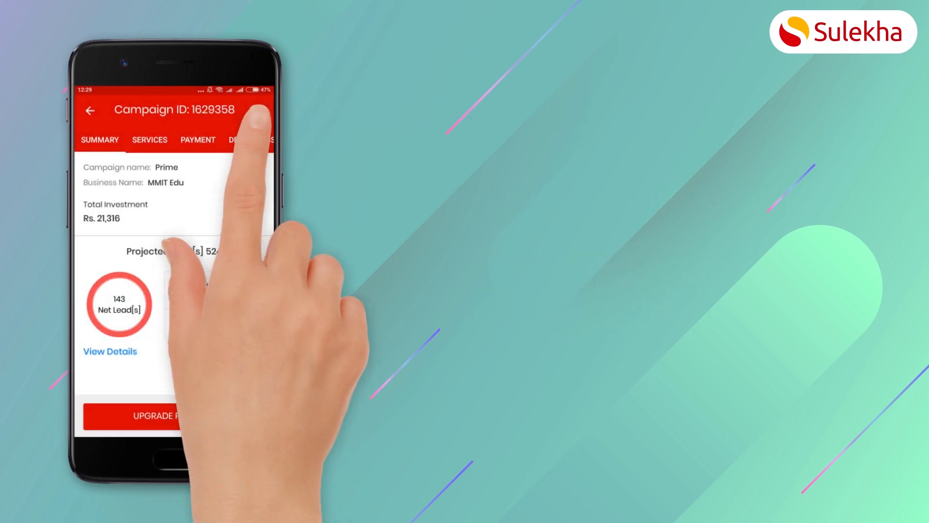
Choose Pause lead from the campaign's three-dot overflow menu.
left_click(260, 110)
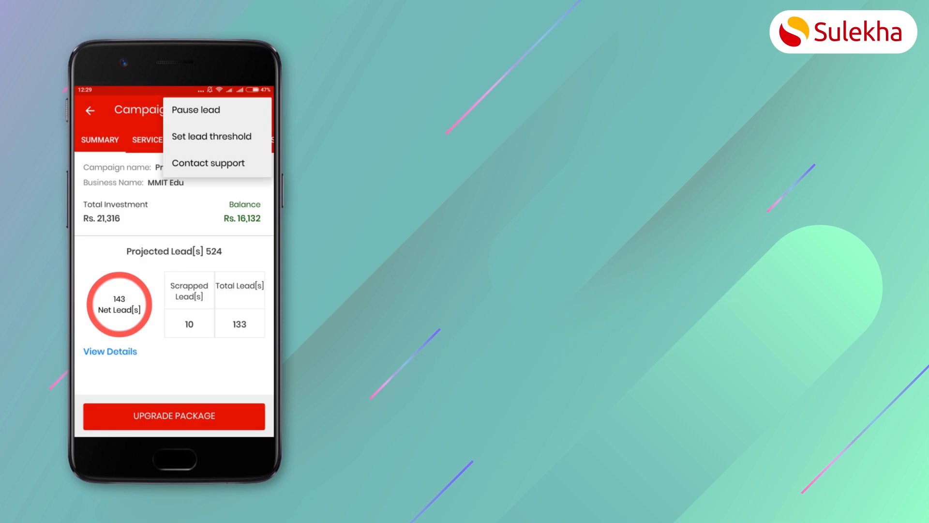
left_click(195, 109)
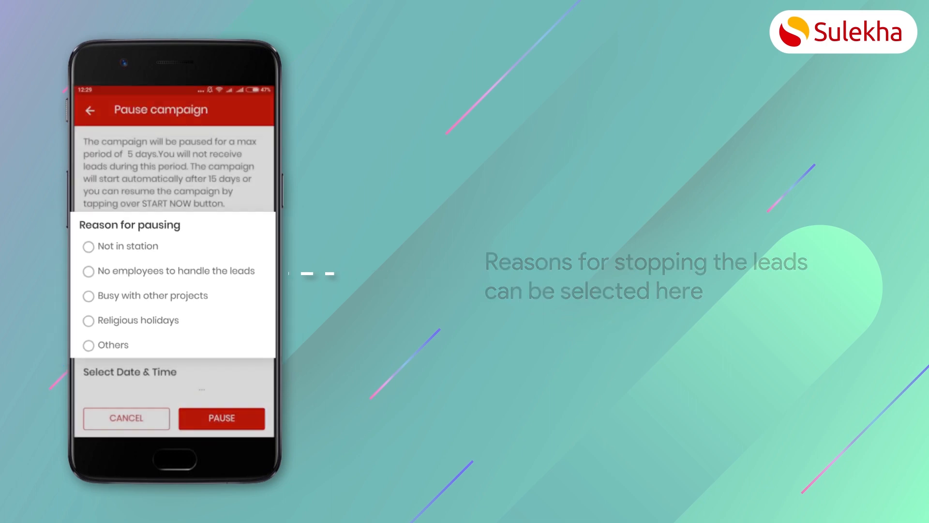
Pick 'No employees to handle the leads' as the reason and reach the date fields.
left_click(92, 272)
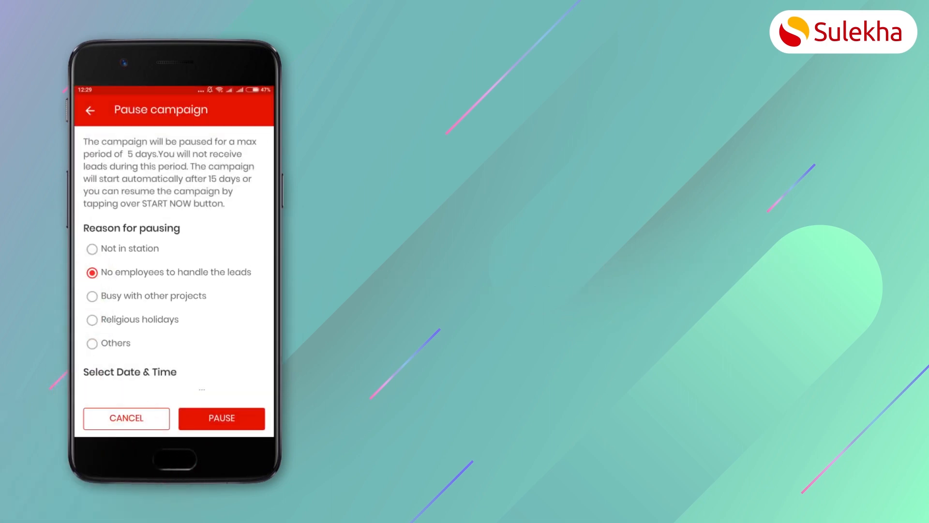
scroll("down", 3)
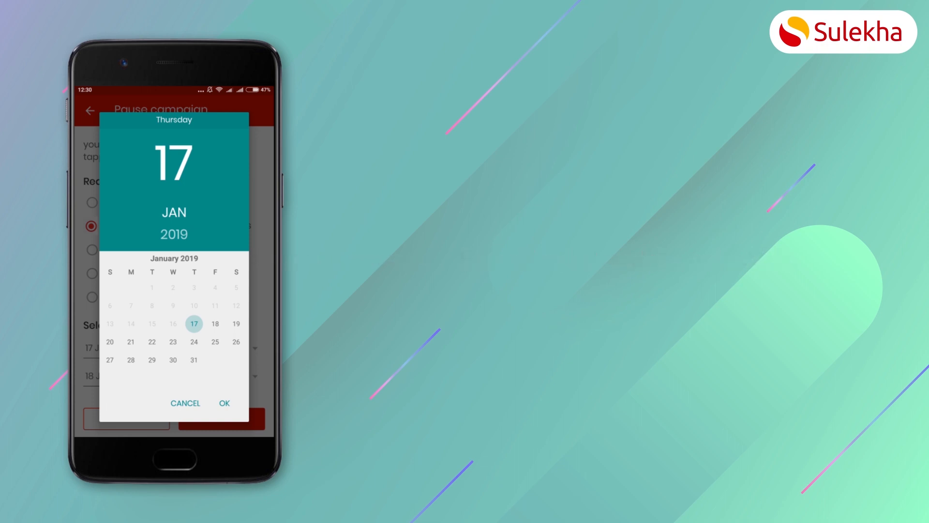
Confirm 17 Jan 2019 as the start date and 18 Jan 2019 as the end date.
left_click(224, 403)
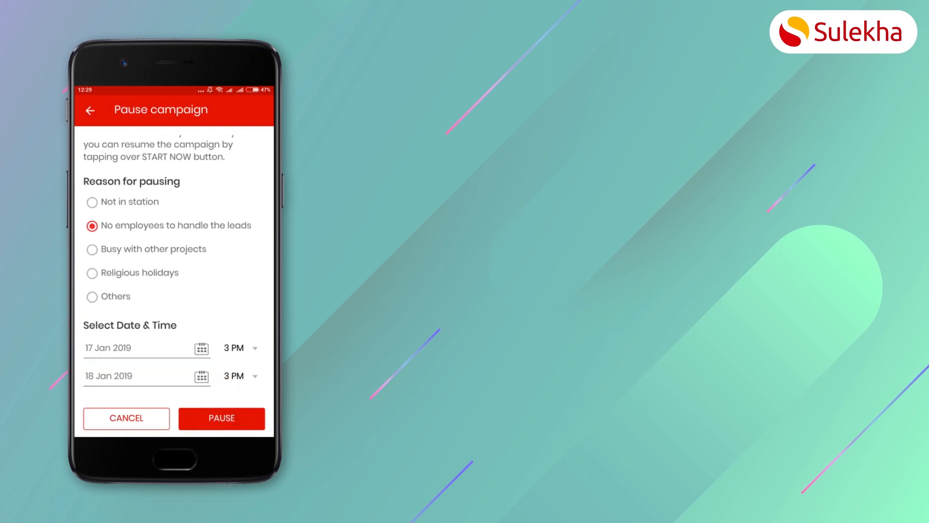
left_click(201, 375)
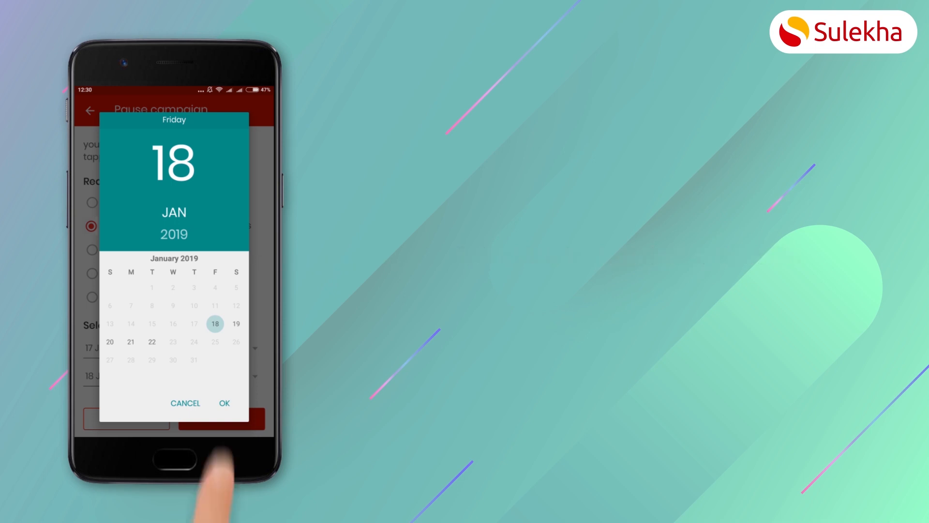
left_click(223, 403)
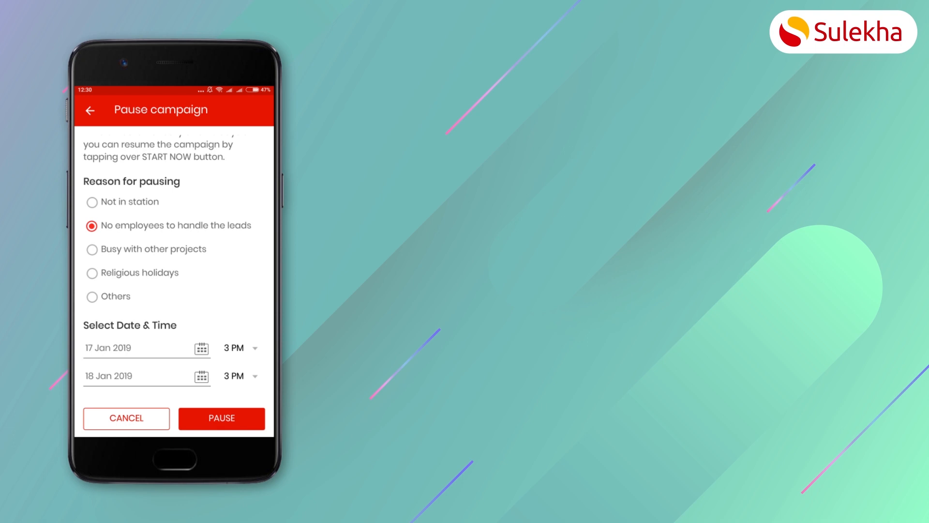
left_click(239, 348)
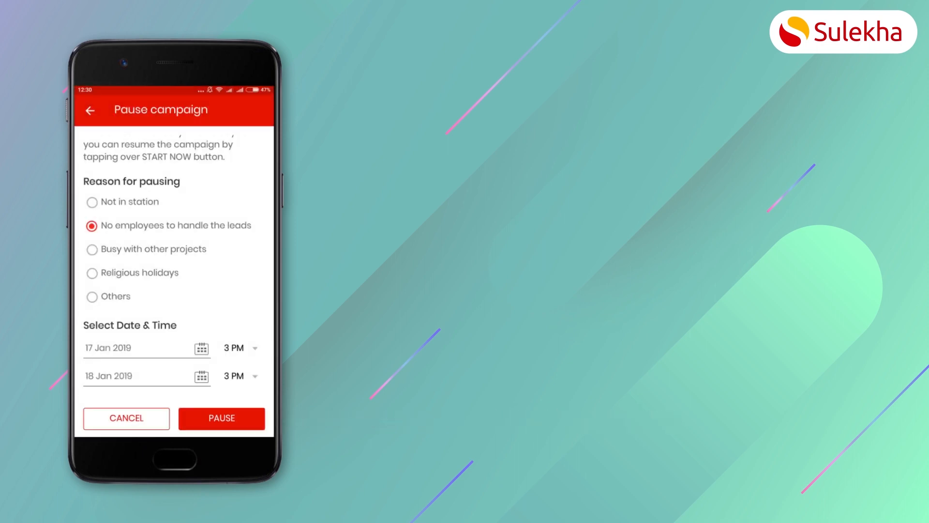
Pause the campaign for 17-18 Jan 3 PM, acknowledge the confirmation, and return to its summary.
left_click(221, 419)
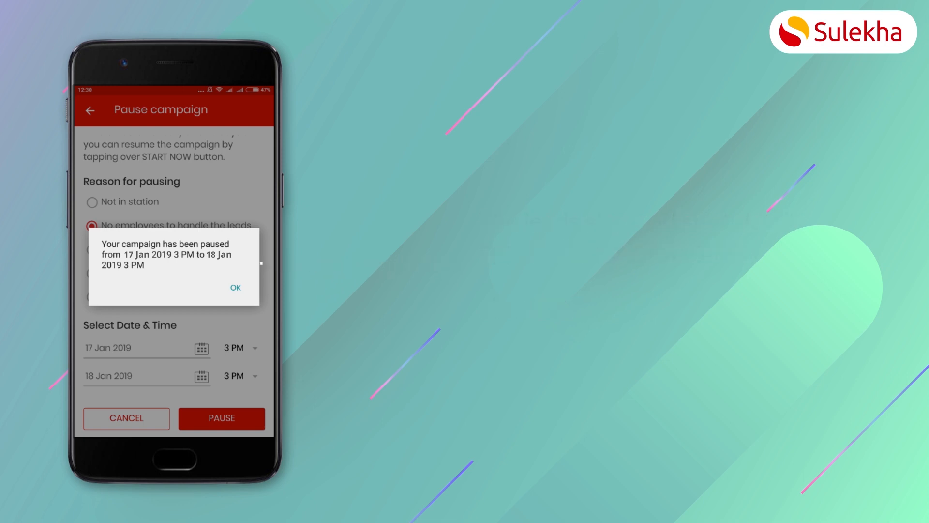
left_click(234, 287)
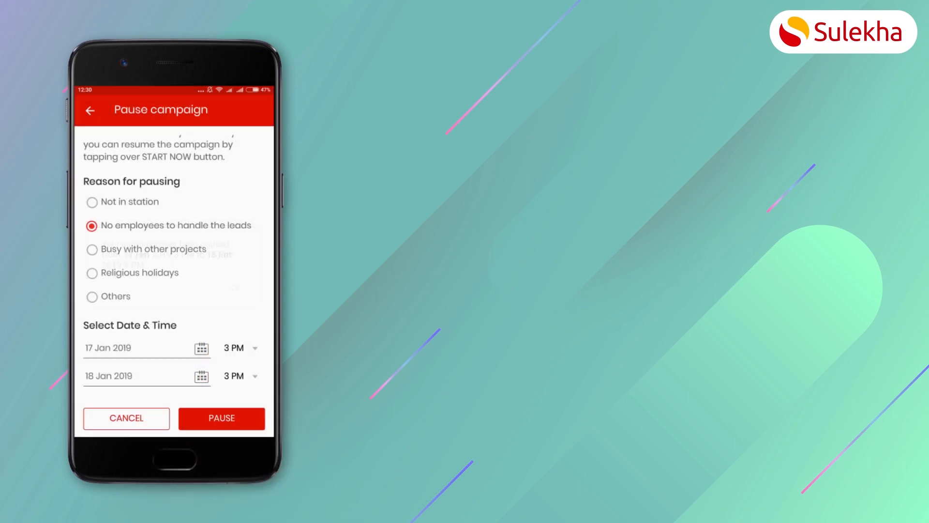
left_click(91, 109)
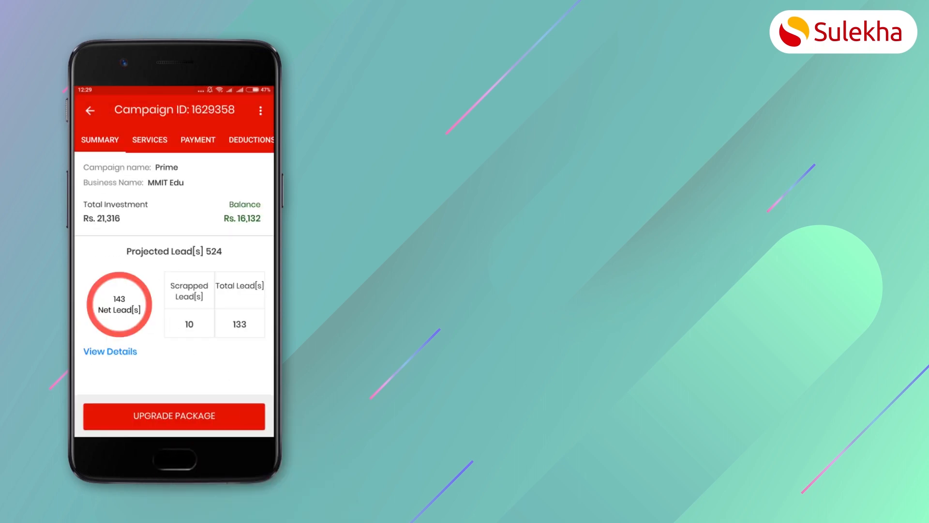
Choose Set lead threshold from the campaign's three-dot overflow menu.
left_click(260, 110)
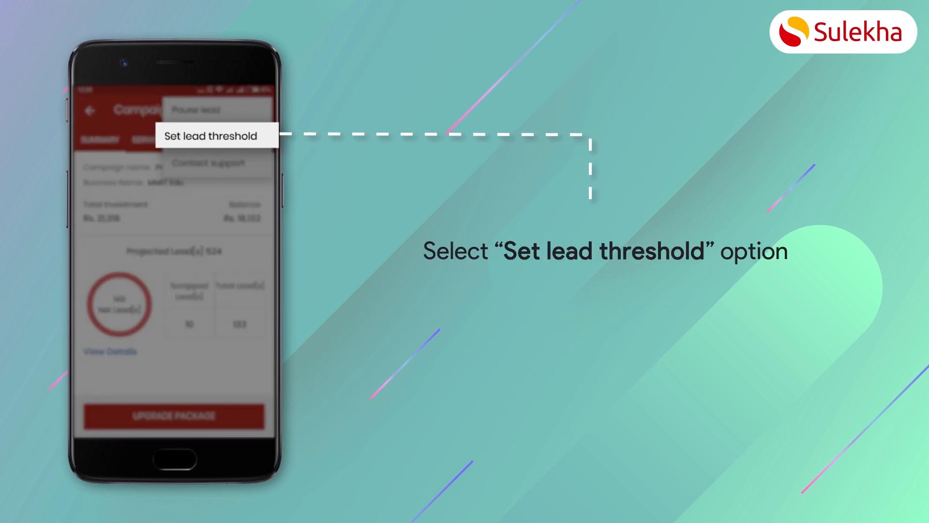
left_click(210, 136)
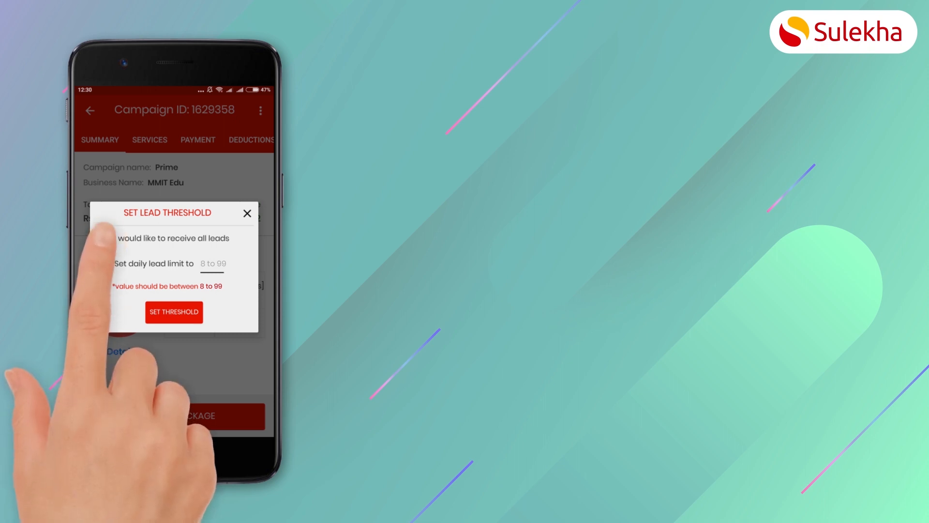
Close the Set Lead Threshold dialog without a value and return to the MMIT Edu home dashboard.
left_click(106, 238)
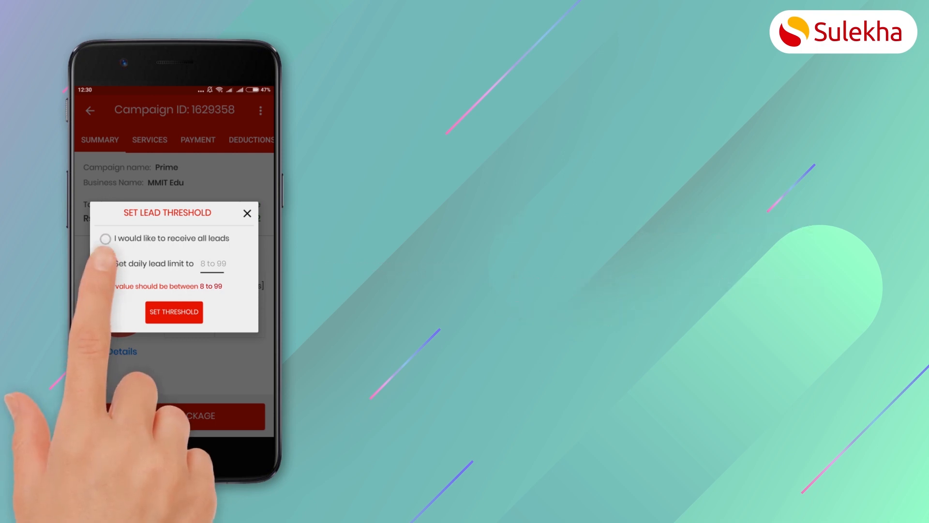
left_click(105, 264)
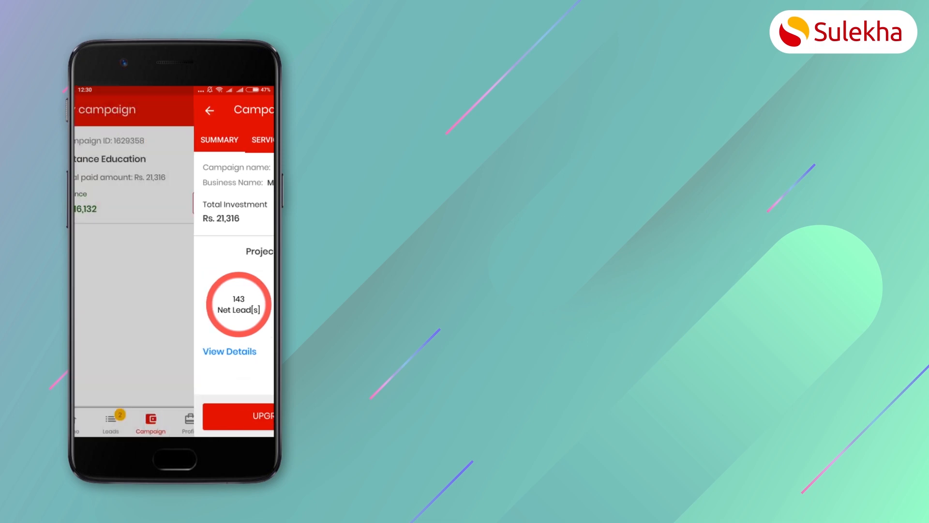
left_click(94, 421)
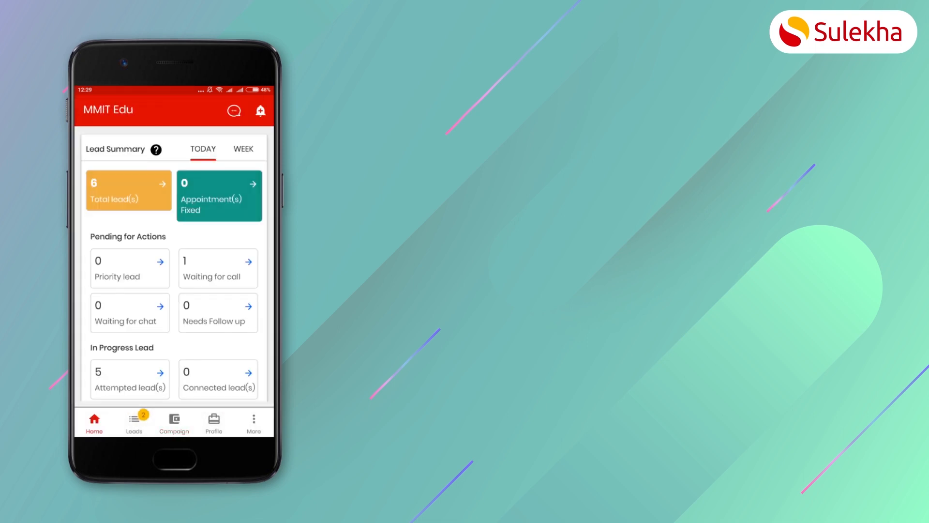